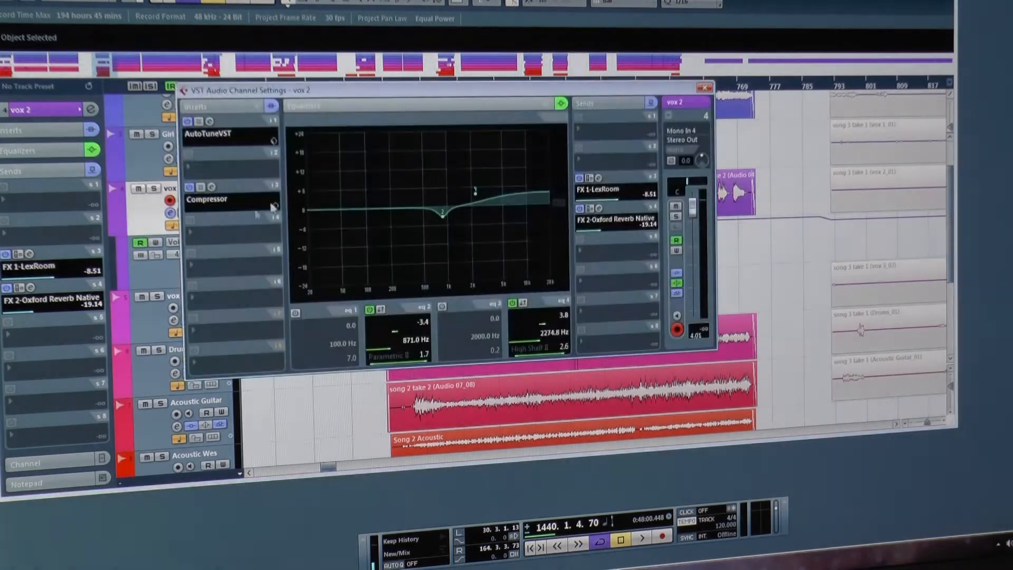
Bring up the AutoTuneVST insert editor from the vox 2 channel settings.
double_click(215, 135)
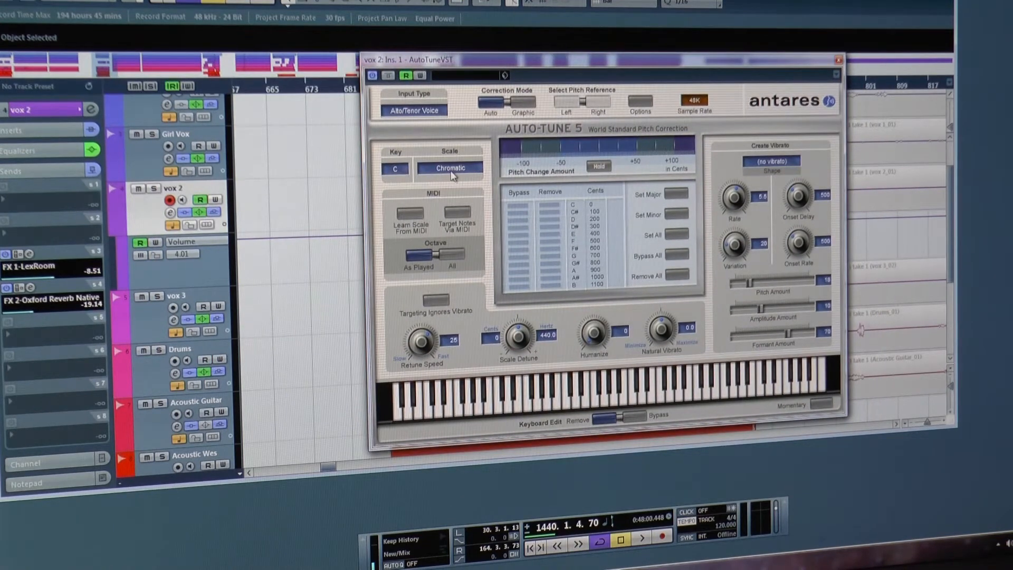
click(449, 168)
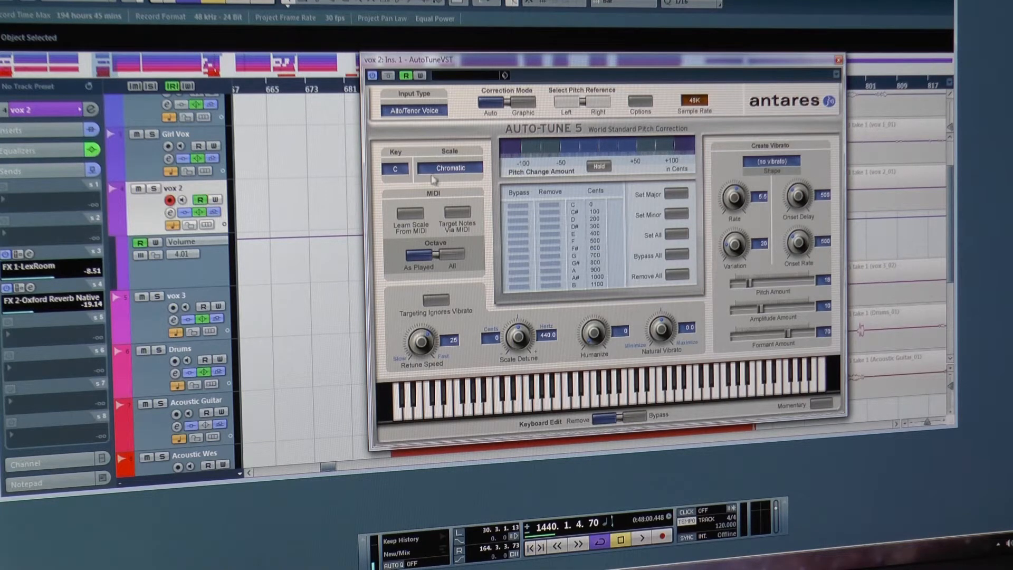
click(836, 60)
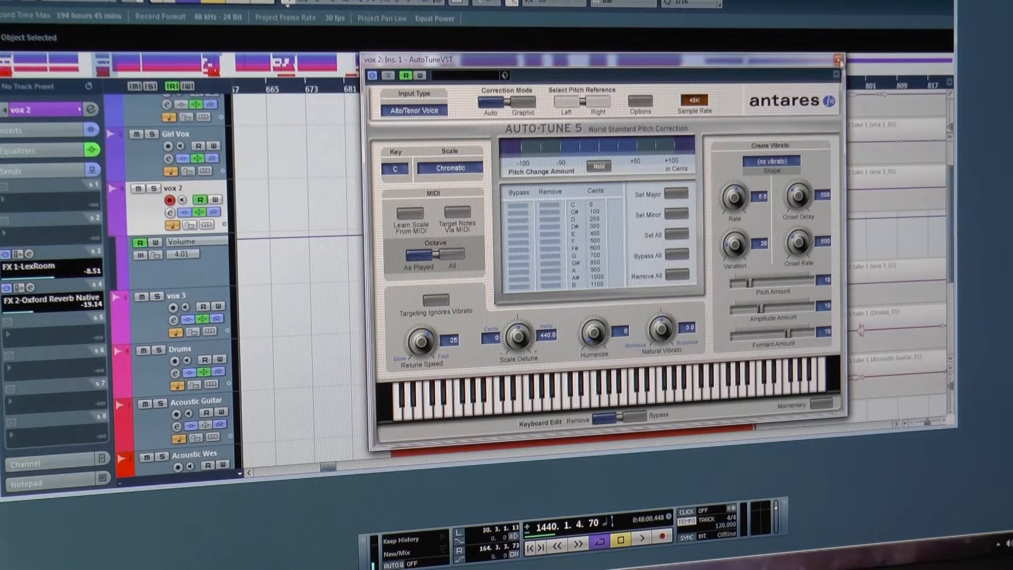
mouse_move(837, 59)
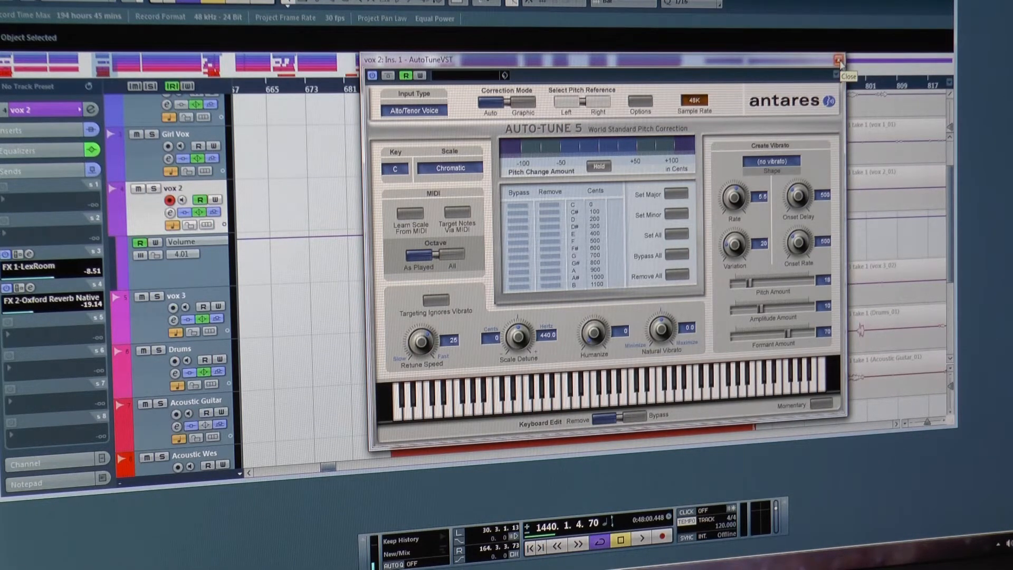
Close Auto-Tune and reset the VariAudio pitch changes on the vocal take in the Sample Editor.
click(835, 59)
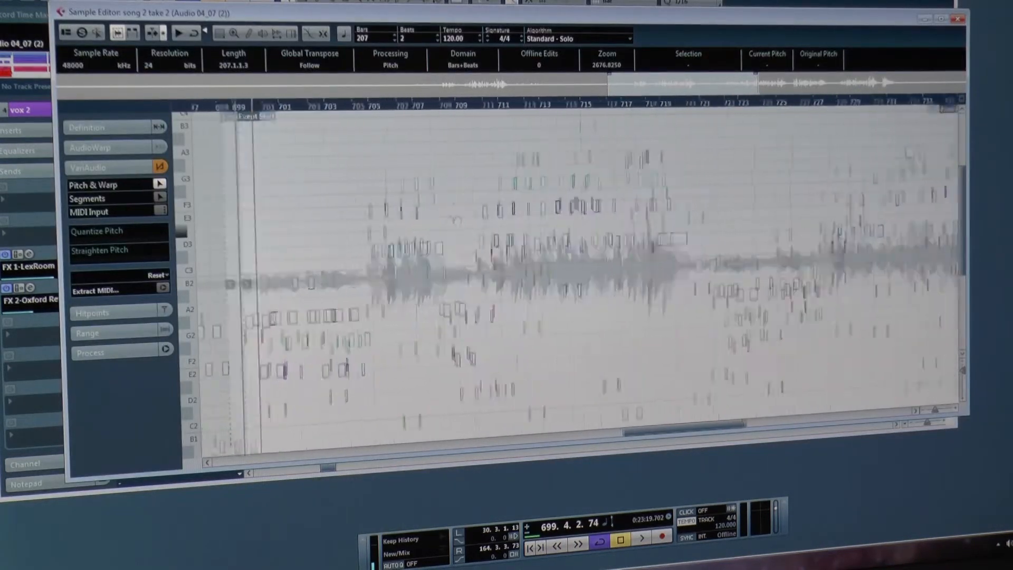
click(156, 274)
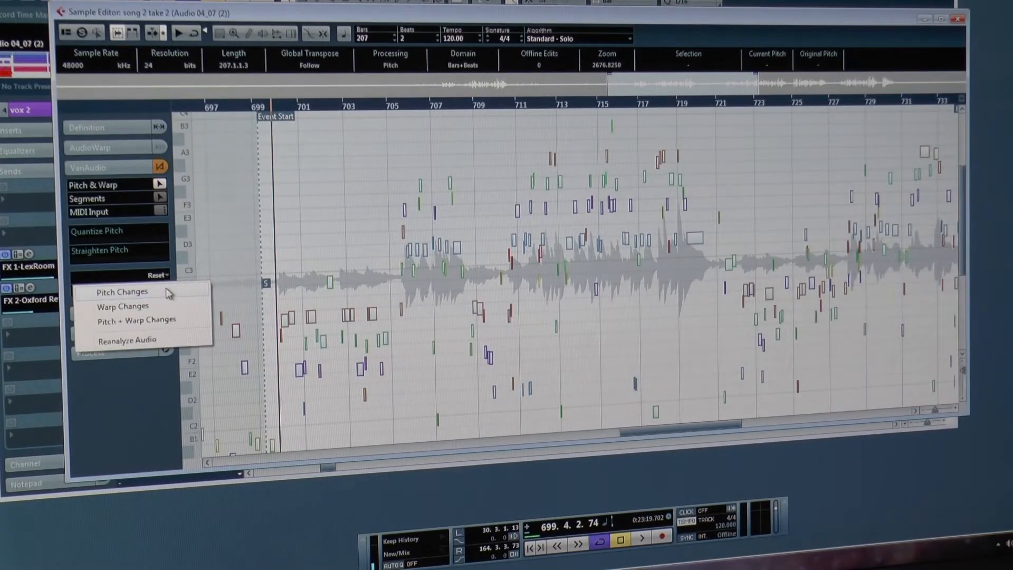
click(123, 291)
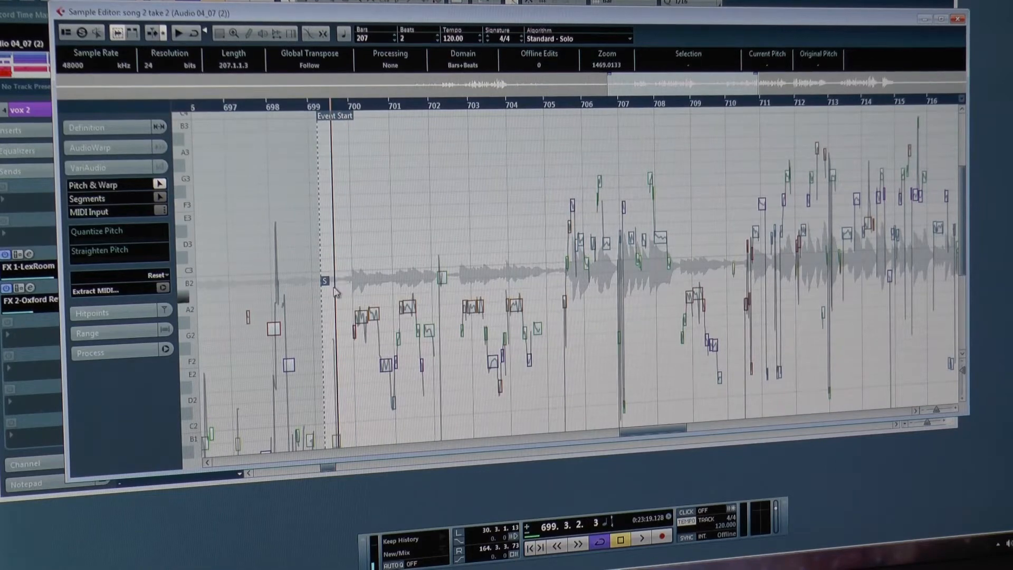
Select and pitch-correct the VariAudio segments at the event start and near bar 704.
click(641, 553)
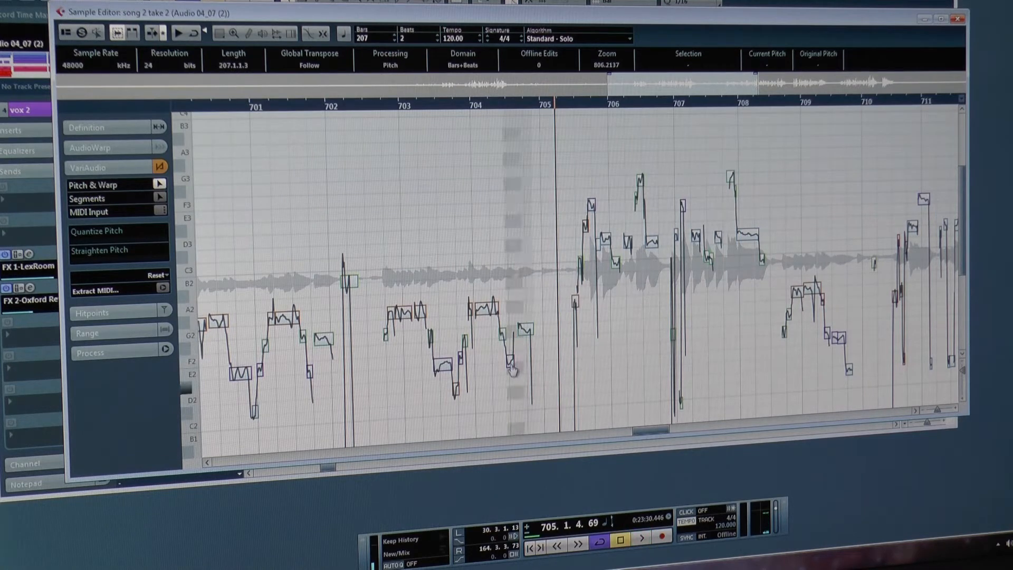
click(509, 367)
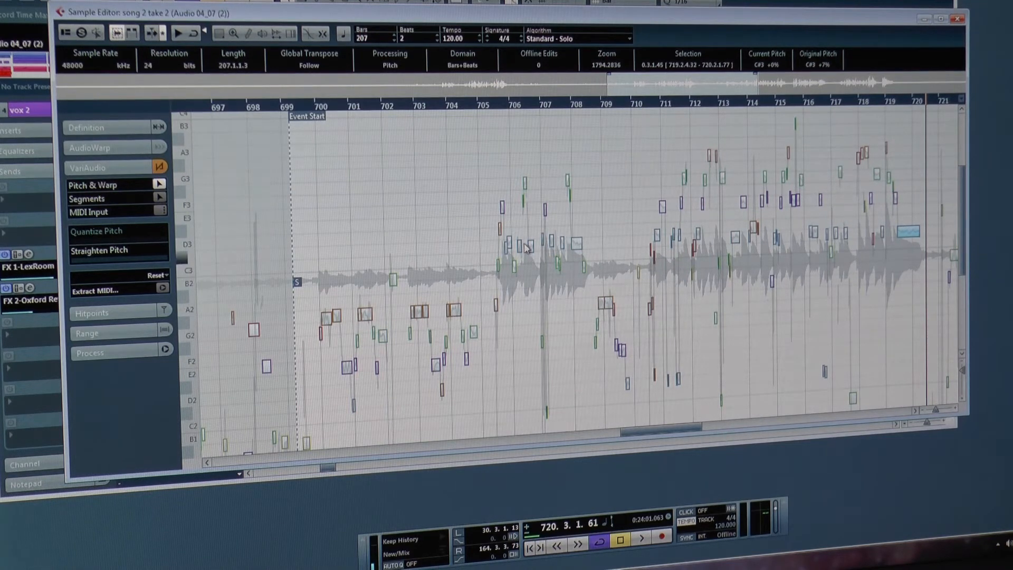
mouse_move(685, 207)
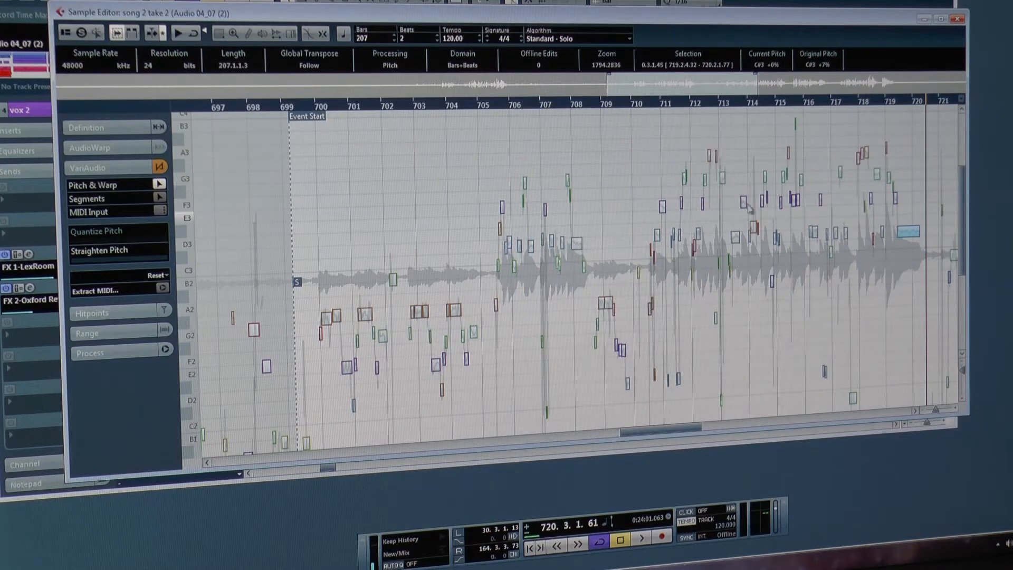
mouse_move(801, 180)
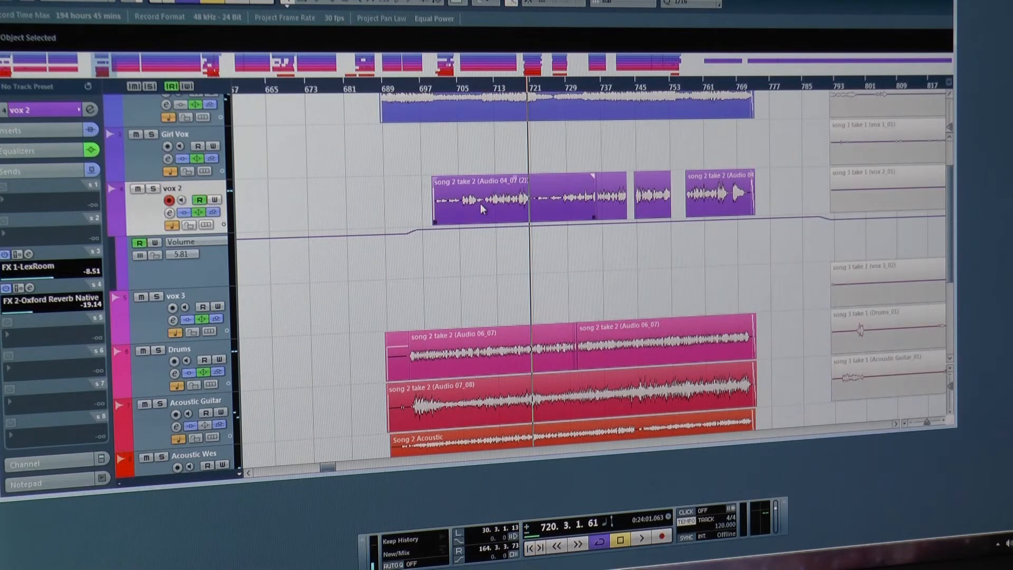
Reopen the vox 2 vocal event in the Sample Editor from the project view.
double_click(482, 208)
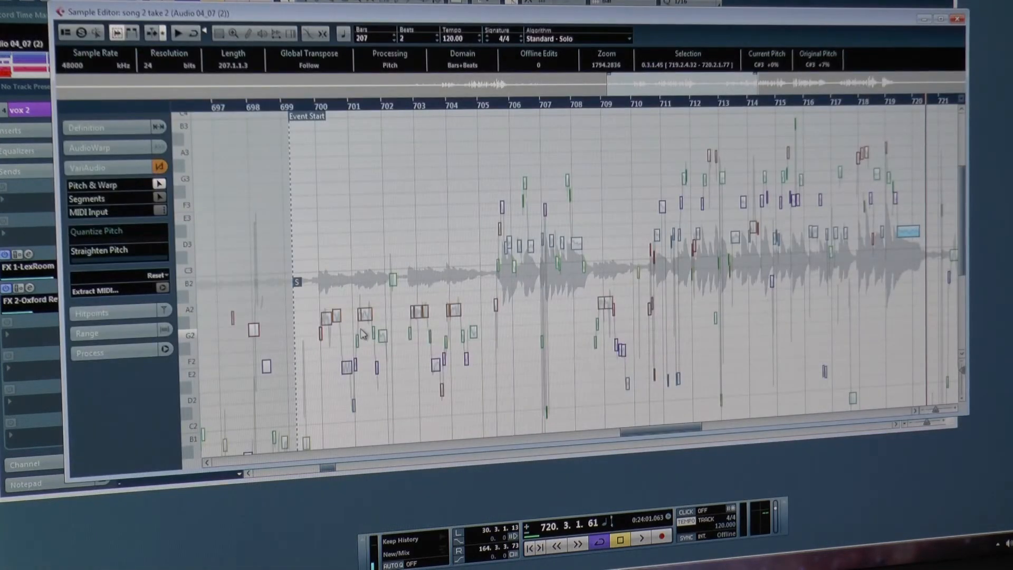